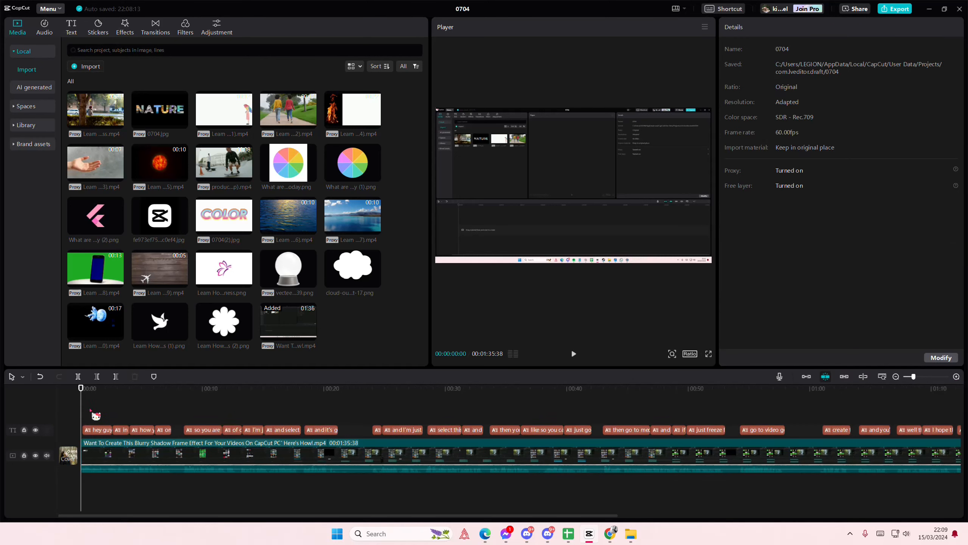
- Move the playhead onto the first caption 'hey guys and welcome back to this channel'
{"action": "left_click", "coordinate": [92, 388]}
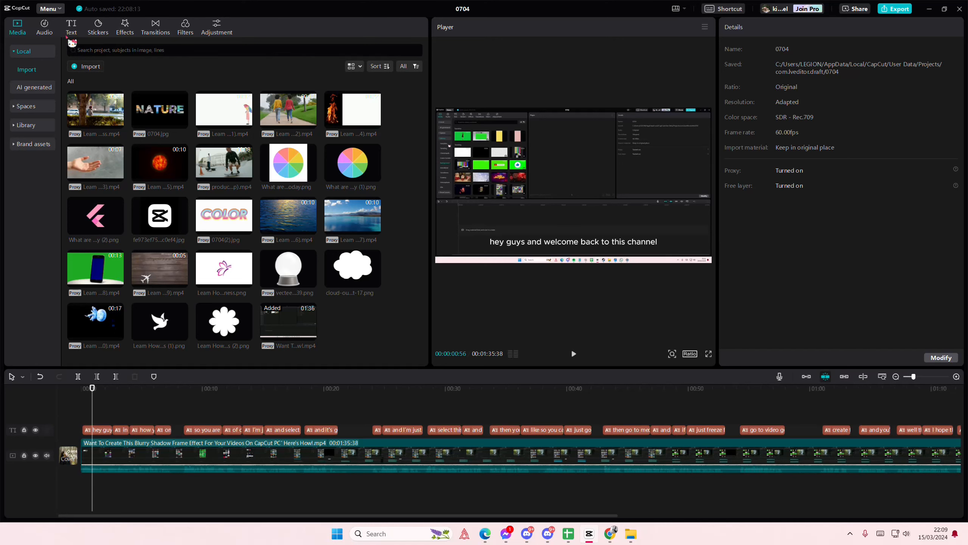
- Bring up Text > Auto captions and delete the existing caption clips from the timeline
{"action": "left_click", "coordinate": [71, 26]}
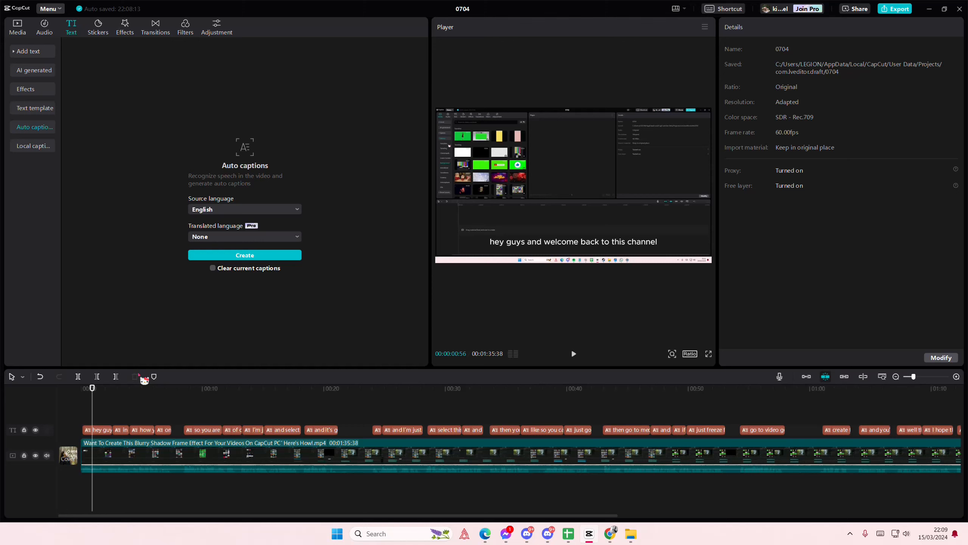
{"action": "left_click", "coordinate": [573, 242]}
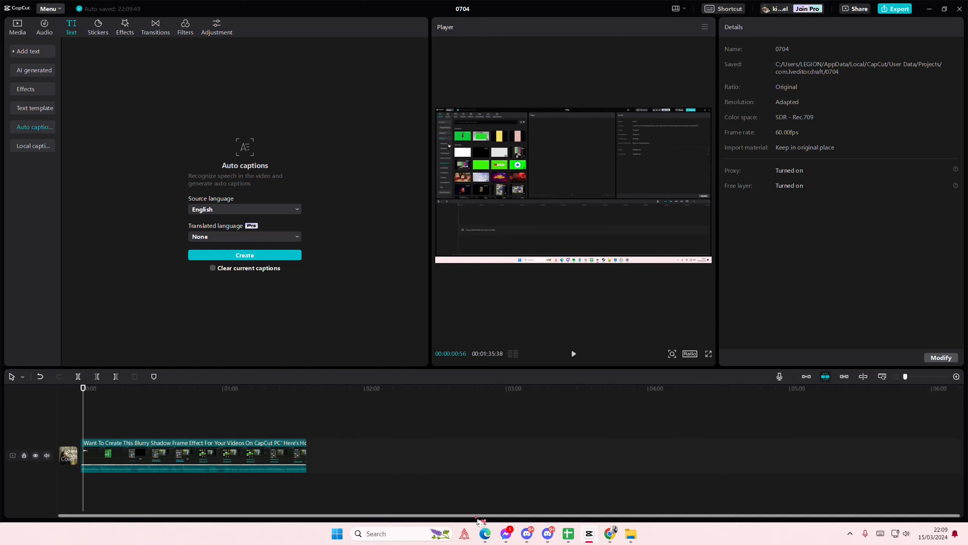
- Generate new English auto captions with 'Clear current captions' checked and select them for styling
{"action": "left_click", "coordinate": [244, 255]}
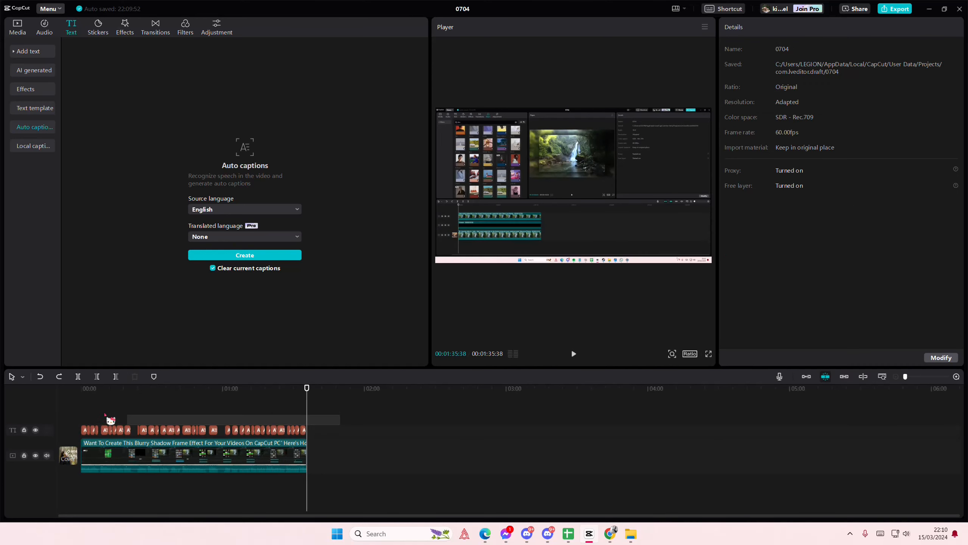
{"action": "left_click", "coordinate": [112, 430]}
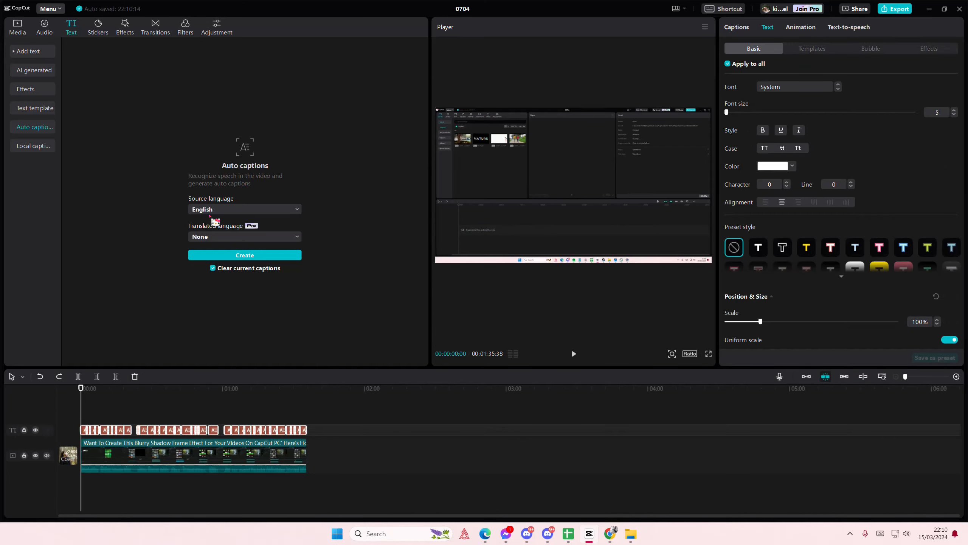
{"action": "left_click", "coordinate": [244, 209]}
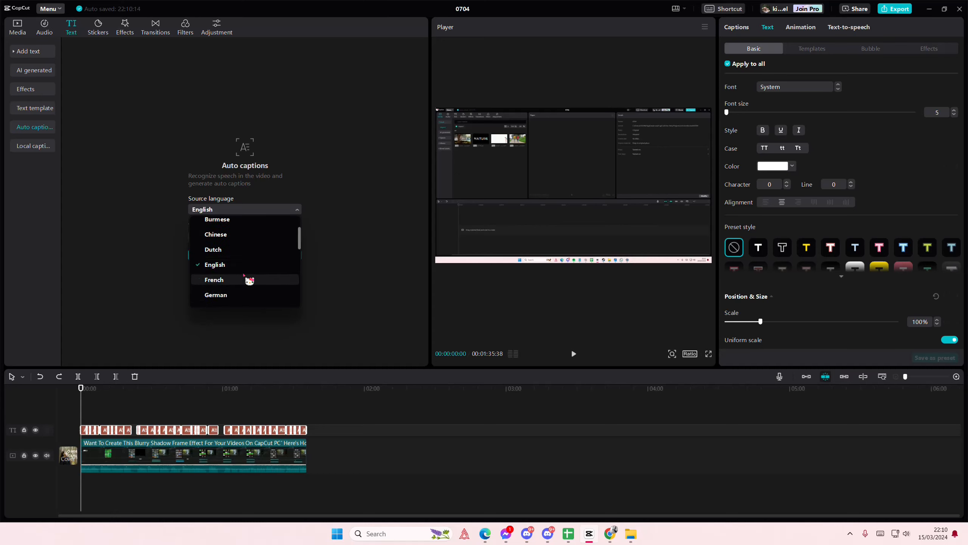
{"action": "left_click", "coordinate": [214, 265]}
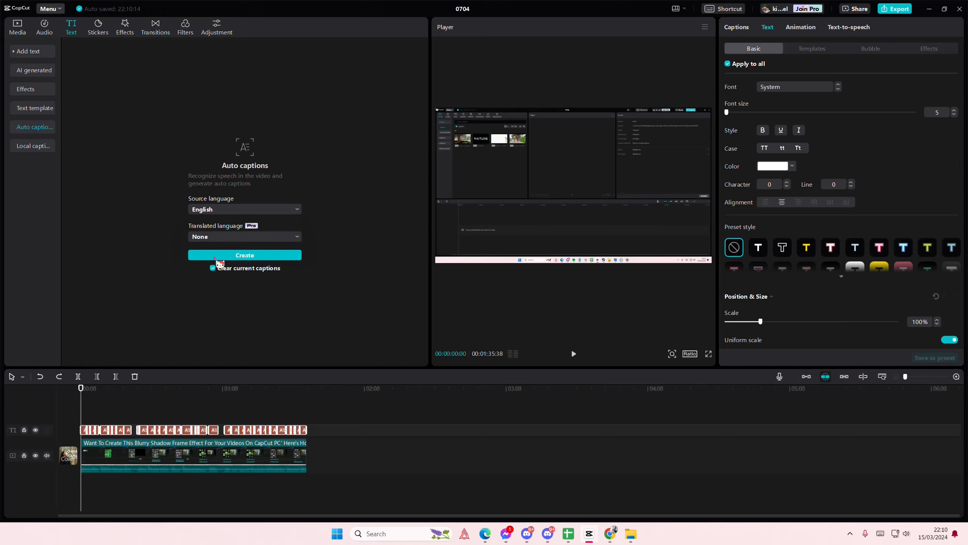
{"action": "mouse_move", "coordinate": [224, 246]}
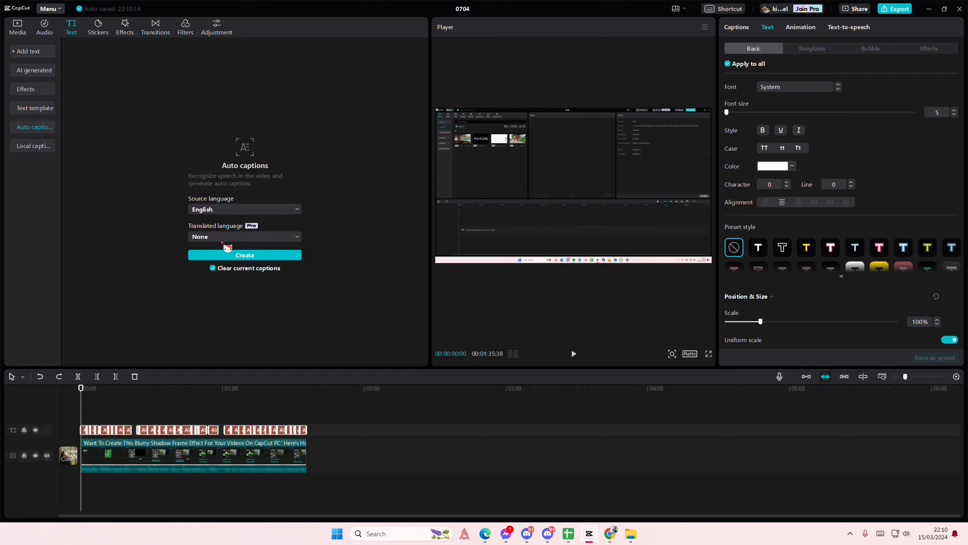